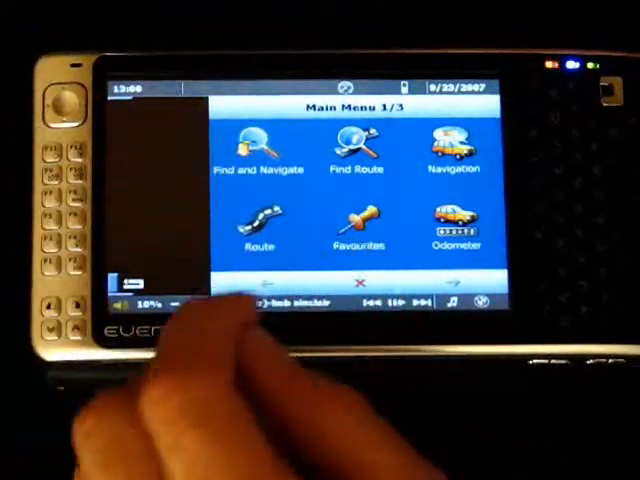
# Close the Main Menu to display the map around Wiesbaden and the Rhine.
pyautogui.click(455, 150)
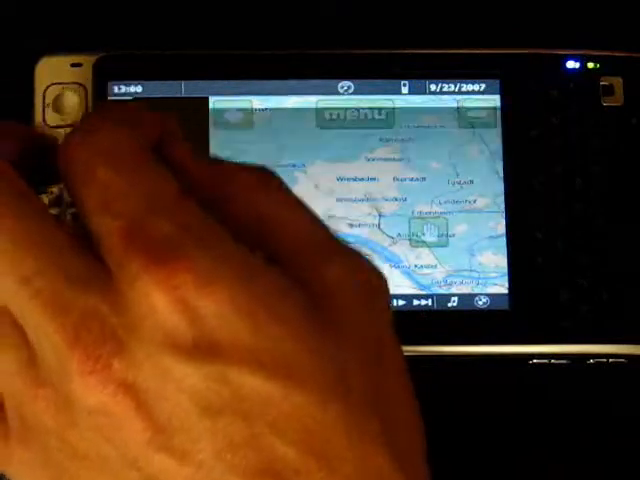